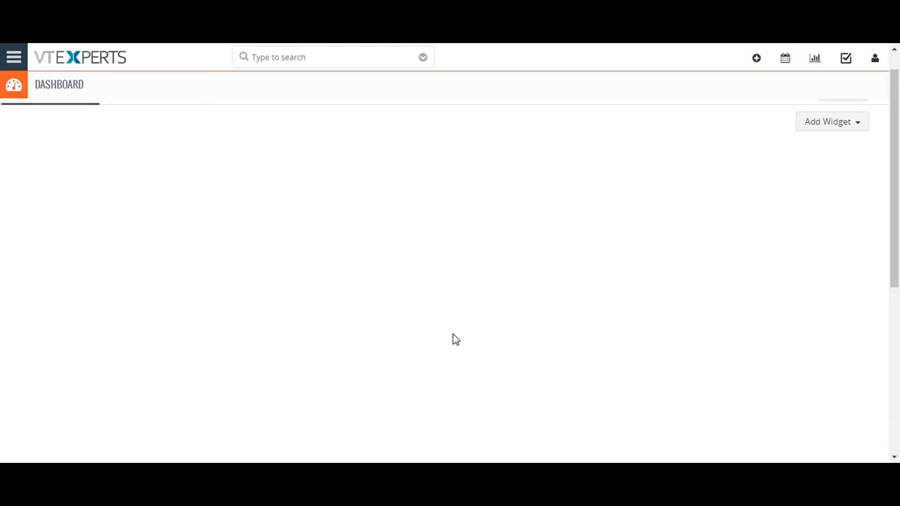
mouse_move(781, 149)
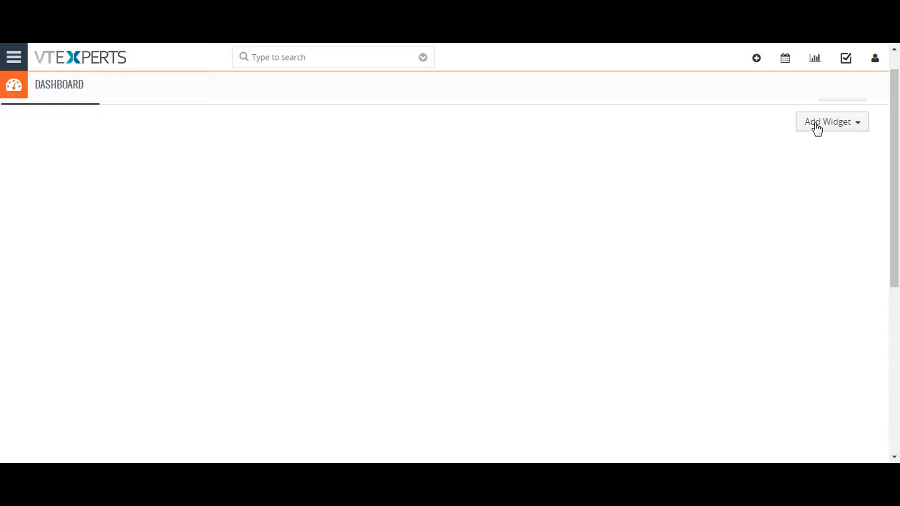
List the dashboard widgets available under Add Widget, History through Notebook.
left_click(830, 121)
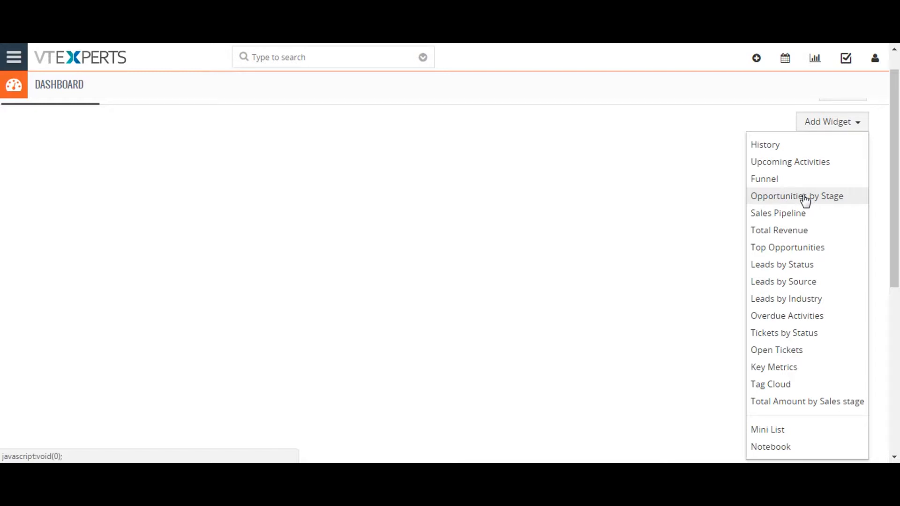
mouse_move(802, 249)
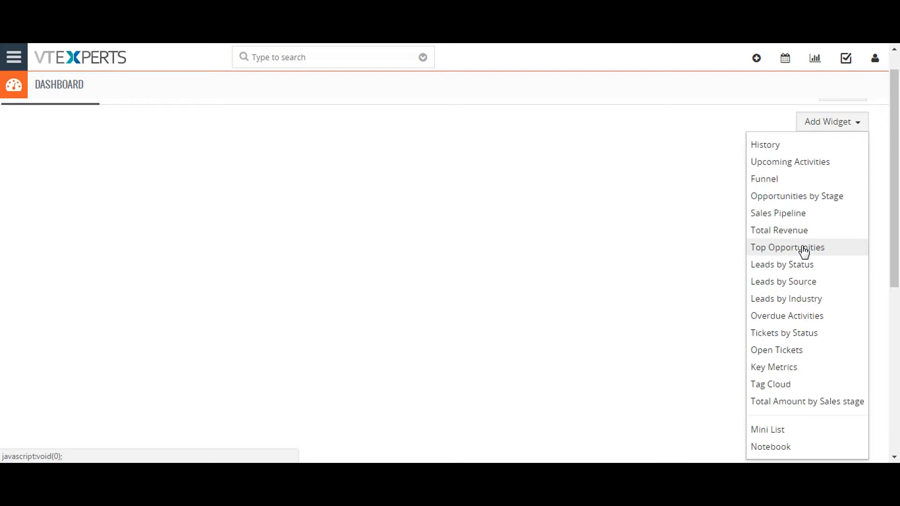
mouse_move(802, 266)
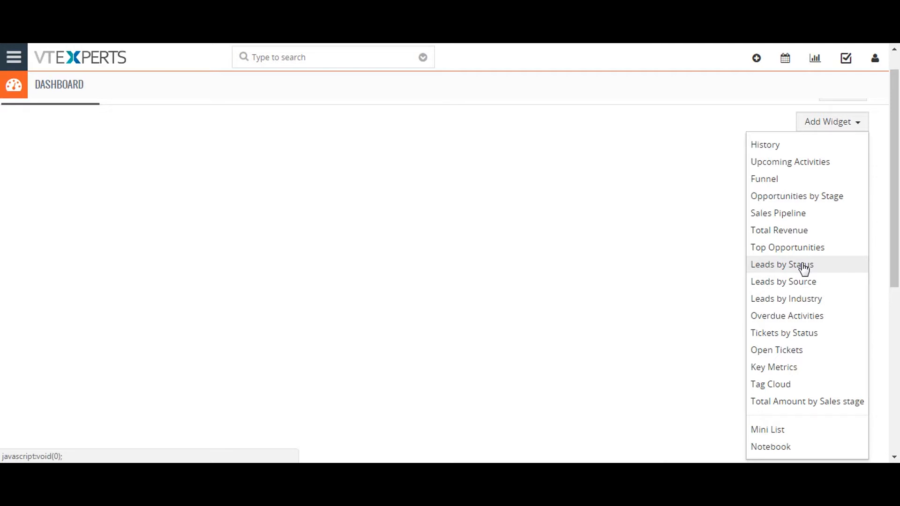
mouse_move(804, 285)
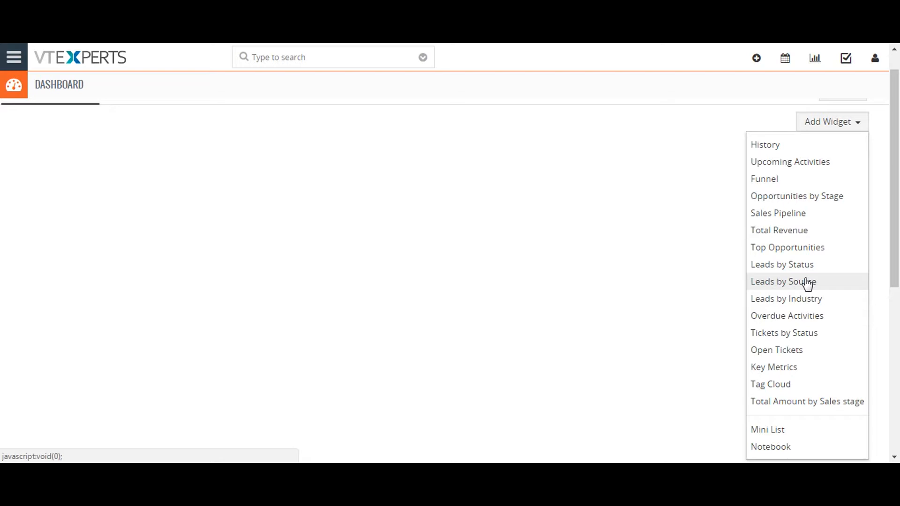
mouse_move(807, 299)
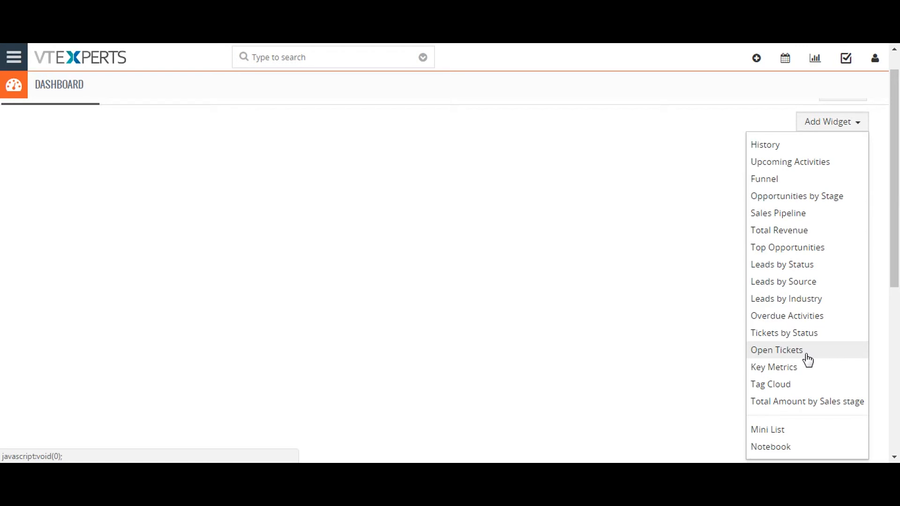
mouse_move(783, 458)
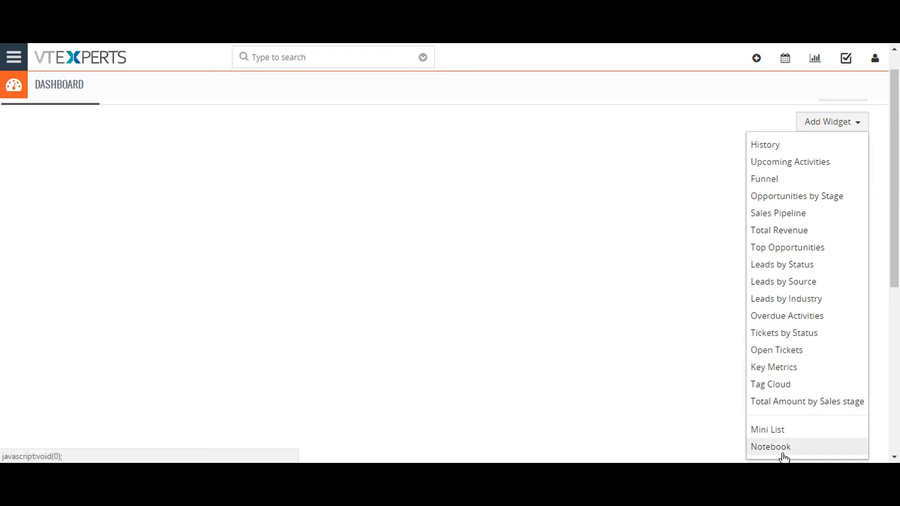